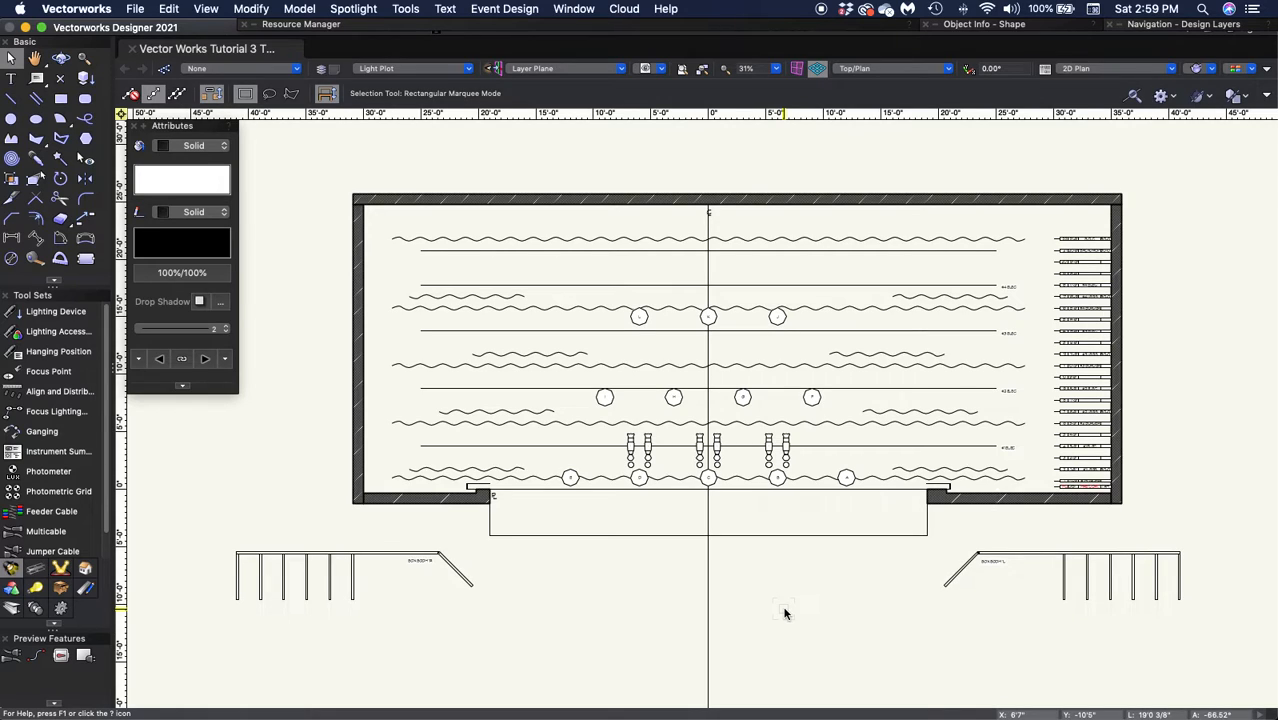
mouse_move(862, 528)
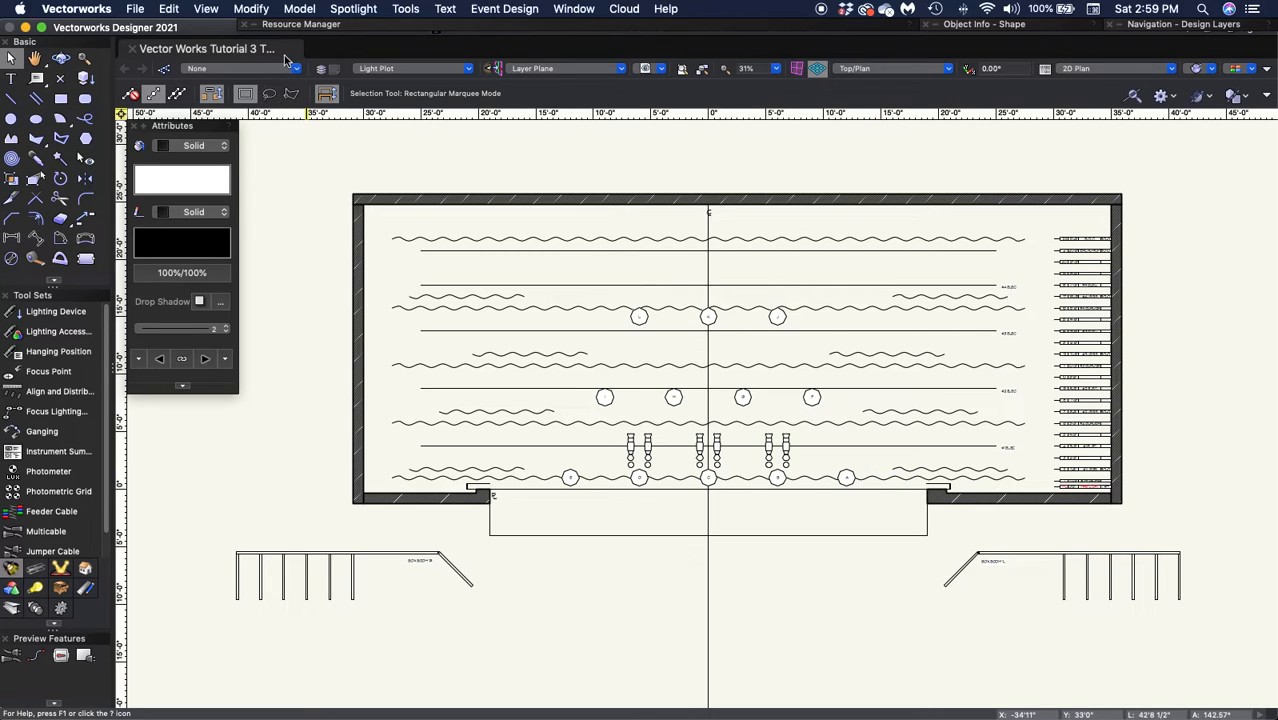
mouse_move(460, 32)
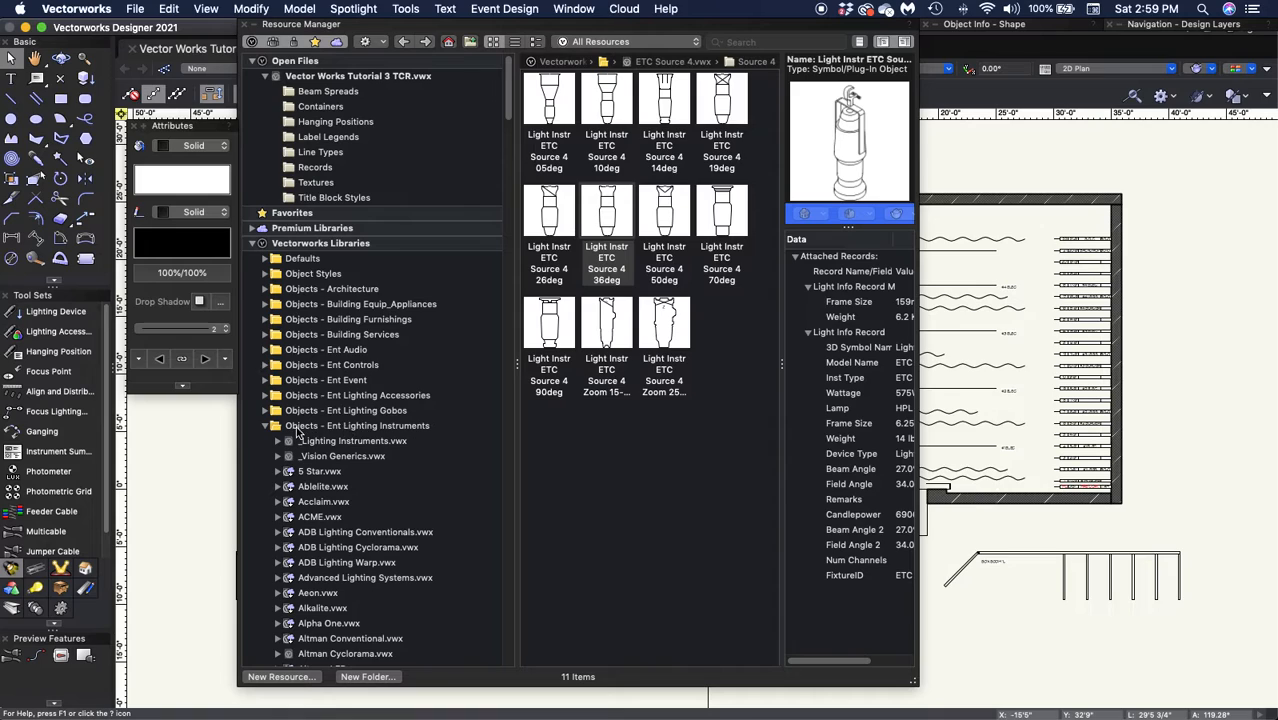
- Browse to ETC Source 4 > Source 4 PAR and make the Source 4 PAR MFL symbol active
scroll(down, 3)
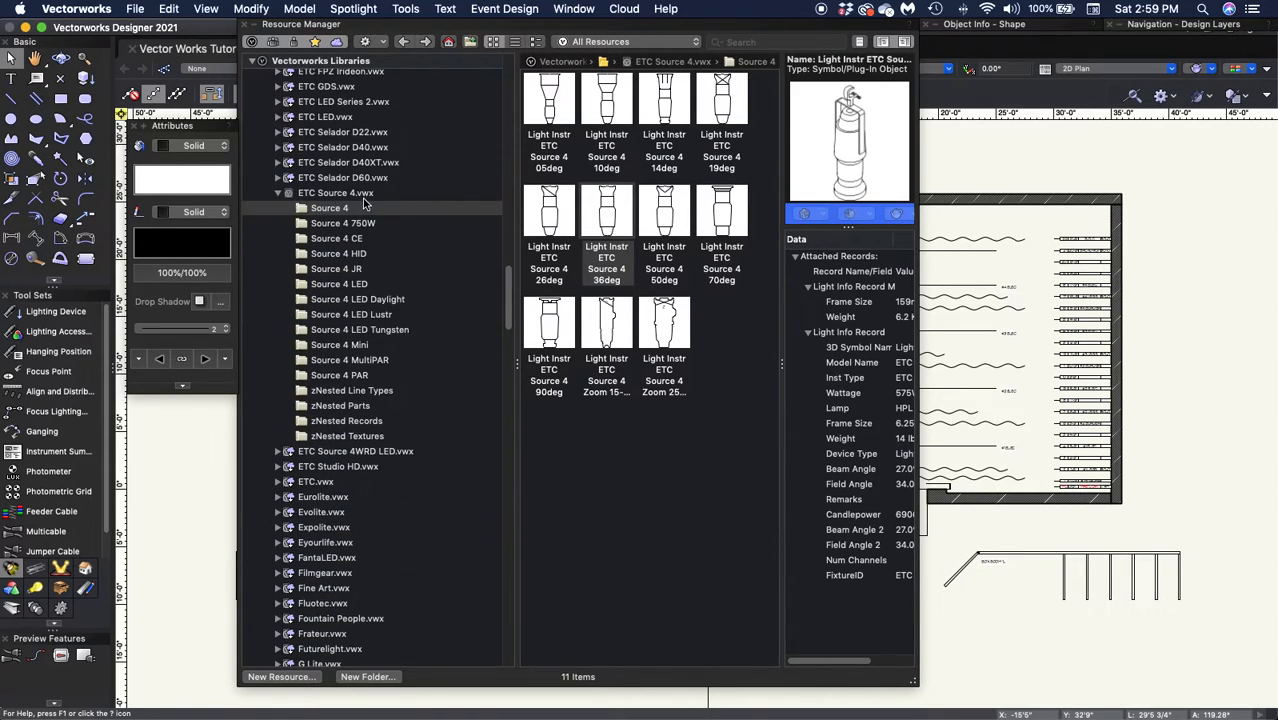
mouse_move(318, 384)
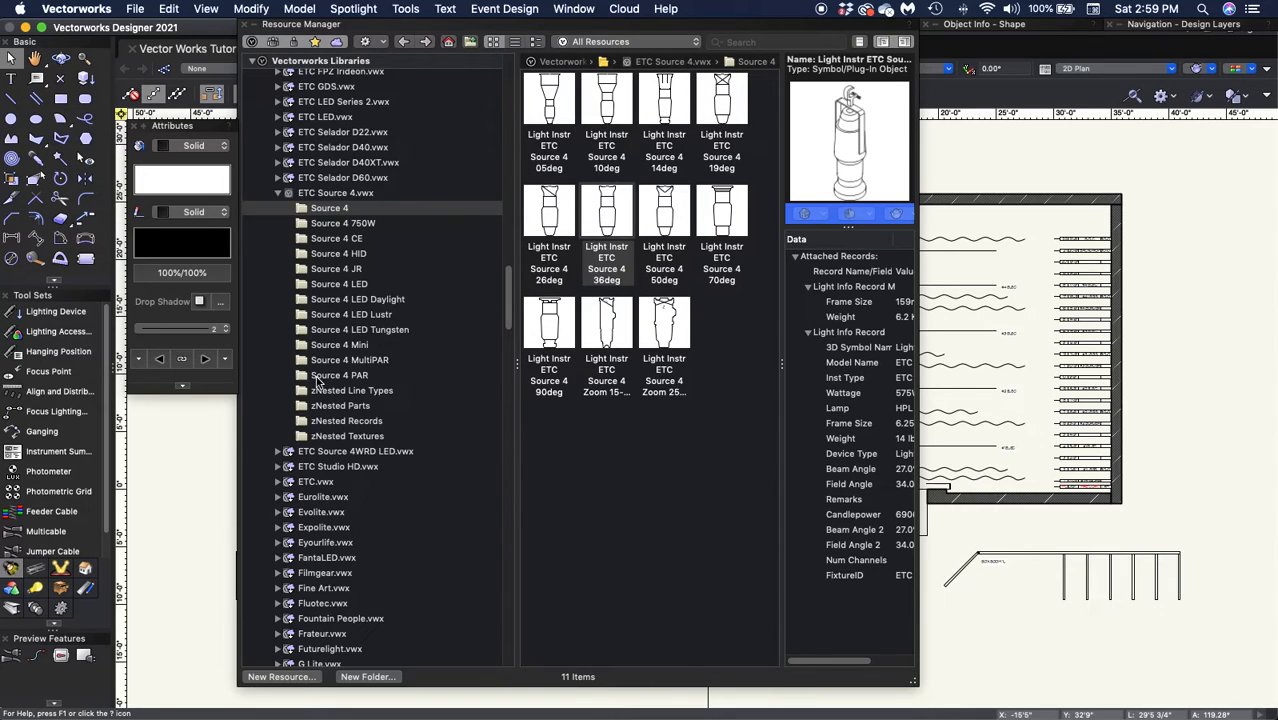
click(330, 208)
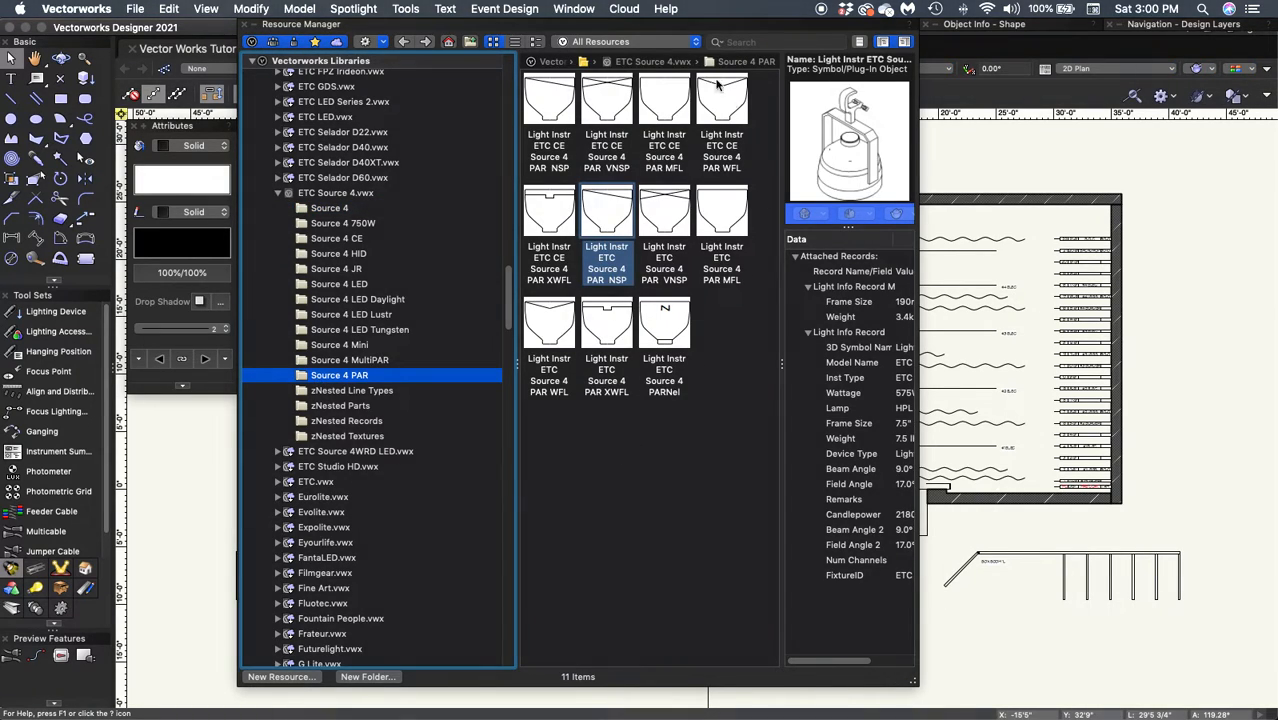
mouse_move(616, 502)
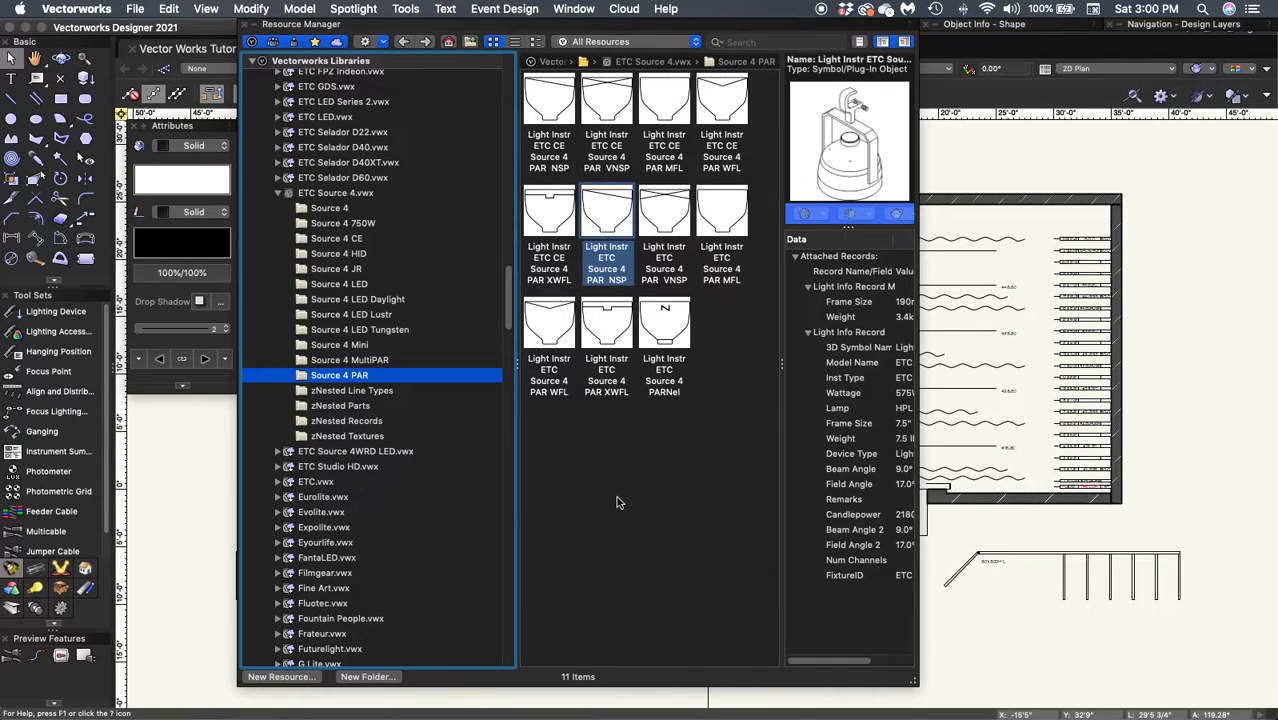
mouse_move(676, 184)
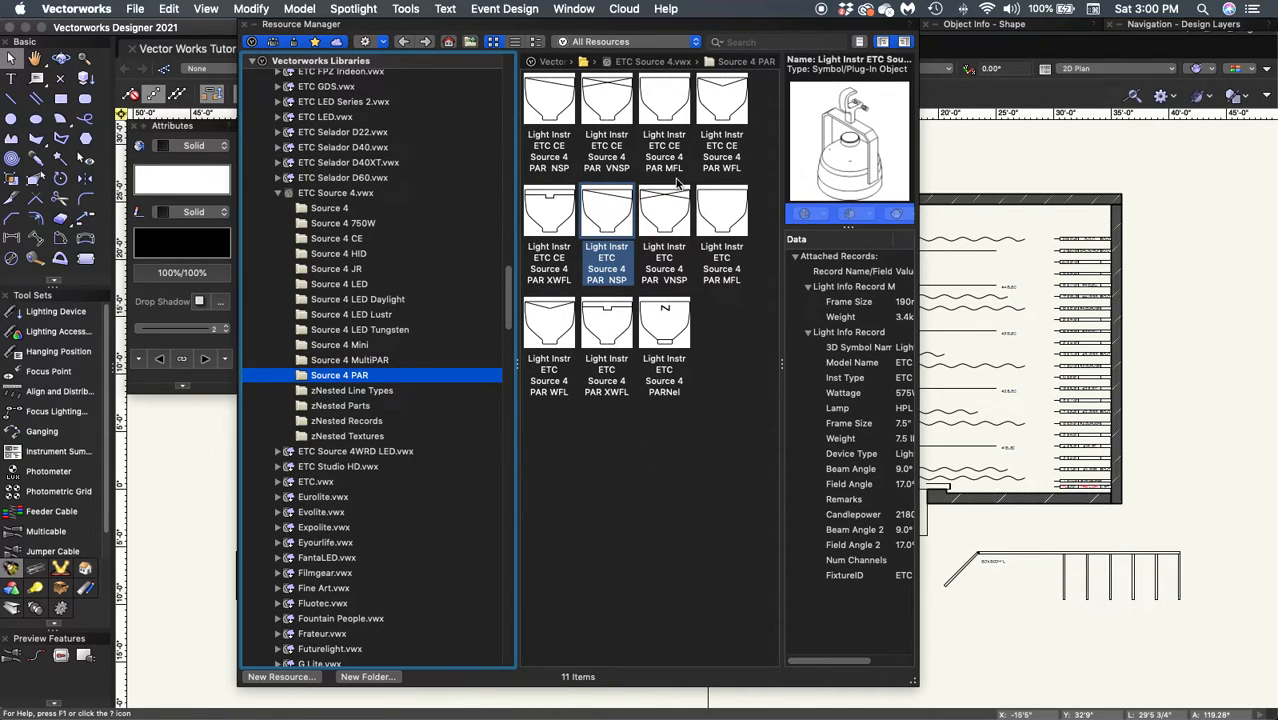
mouse_move(678, 180)
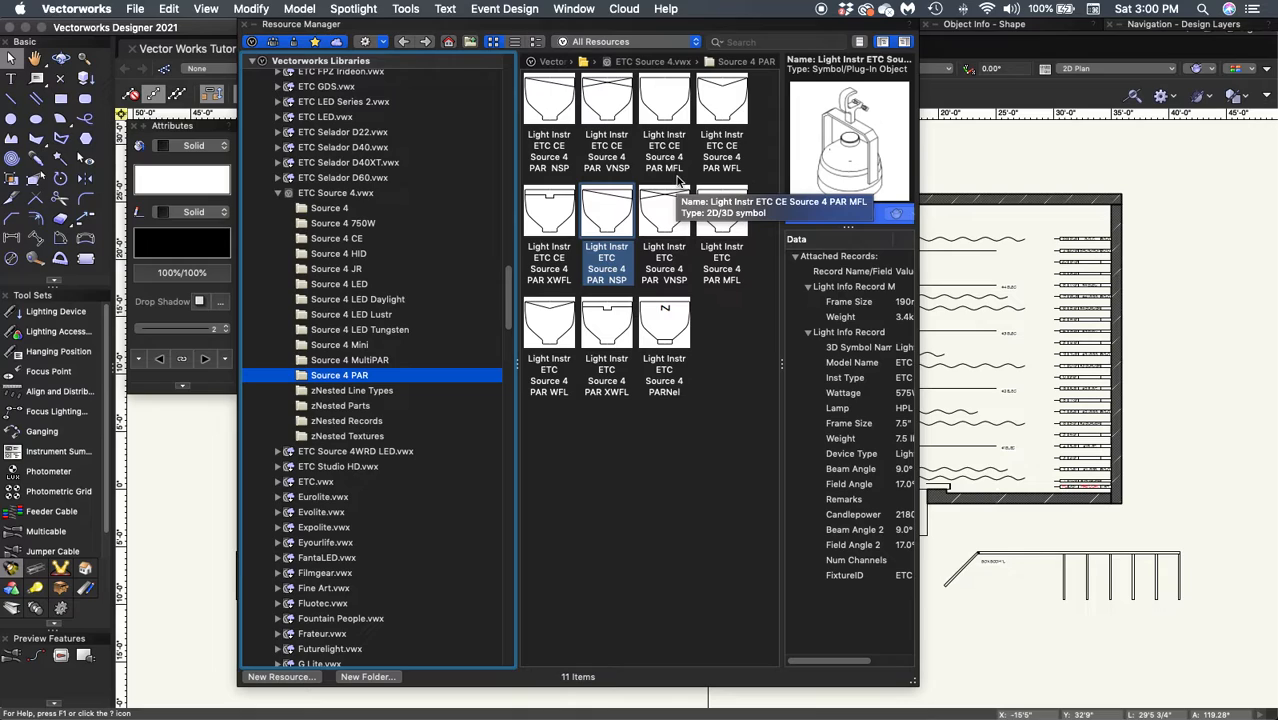
click(664, 98)
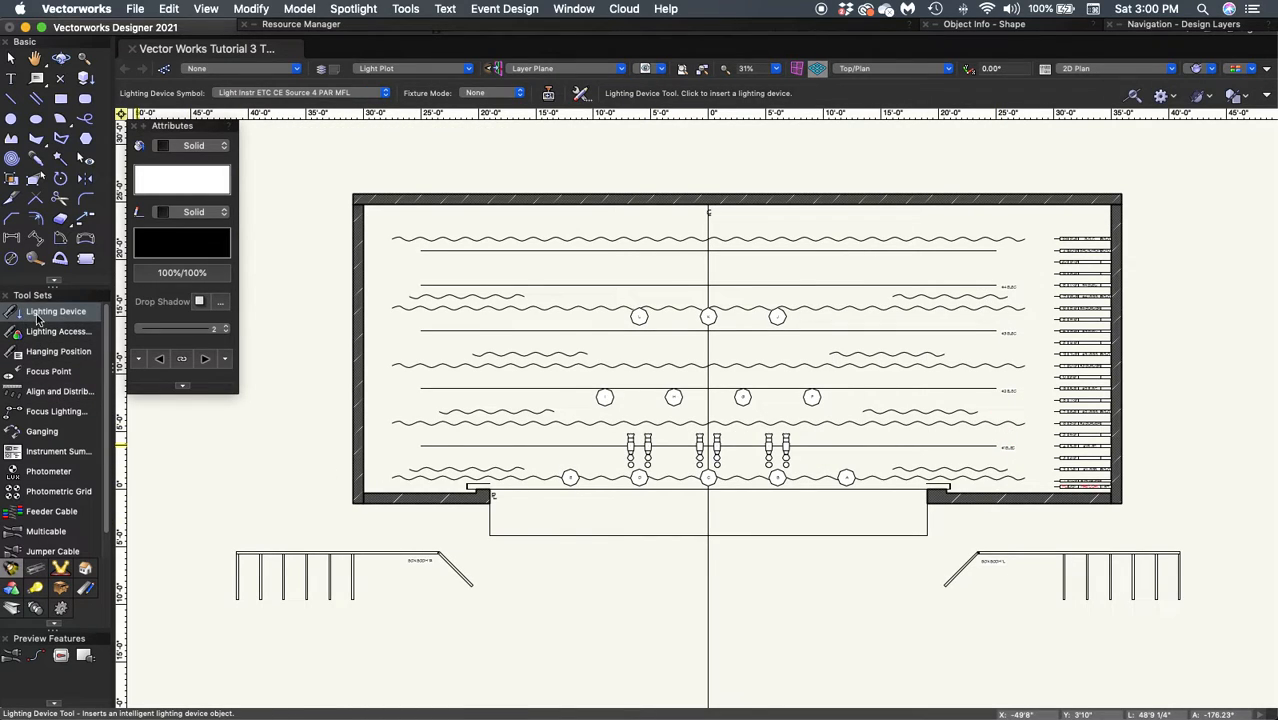
mouse_move(42, 318)
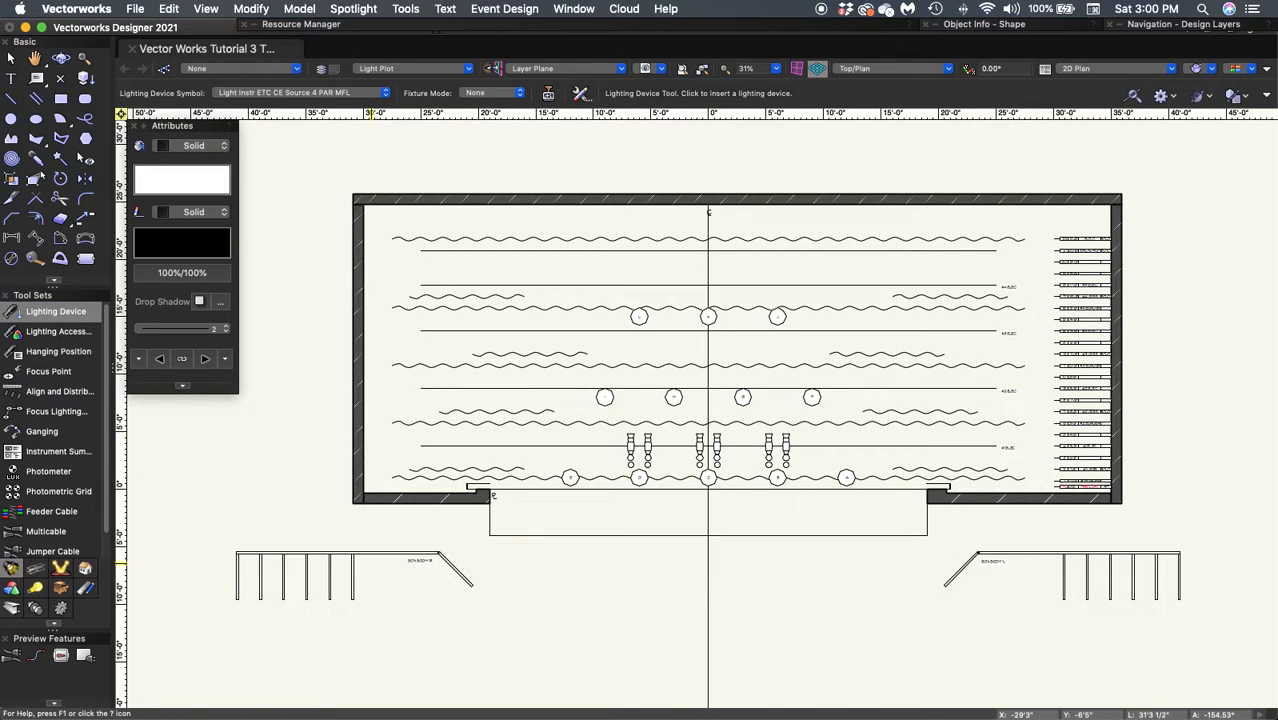
mouse_move(888, 500)
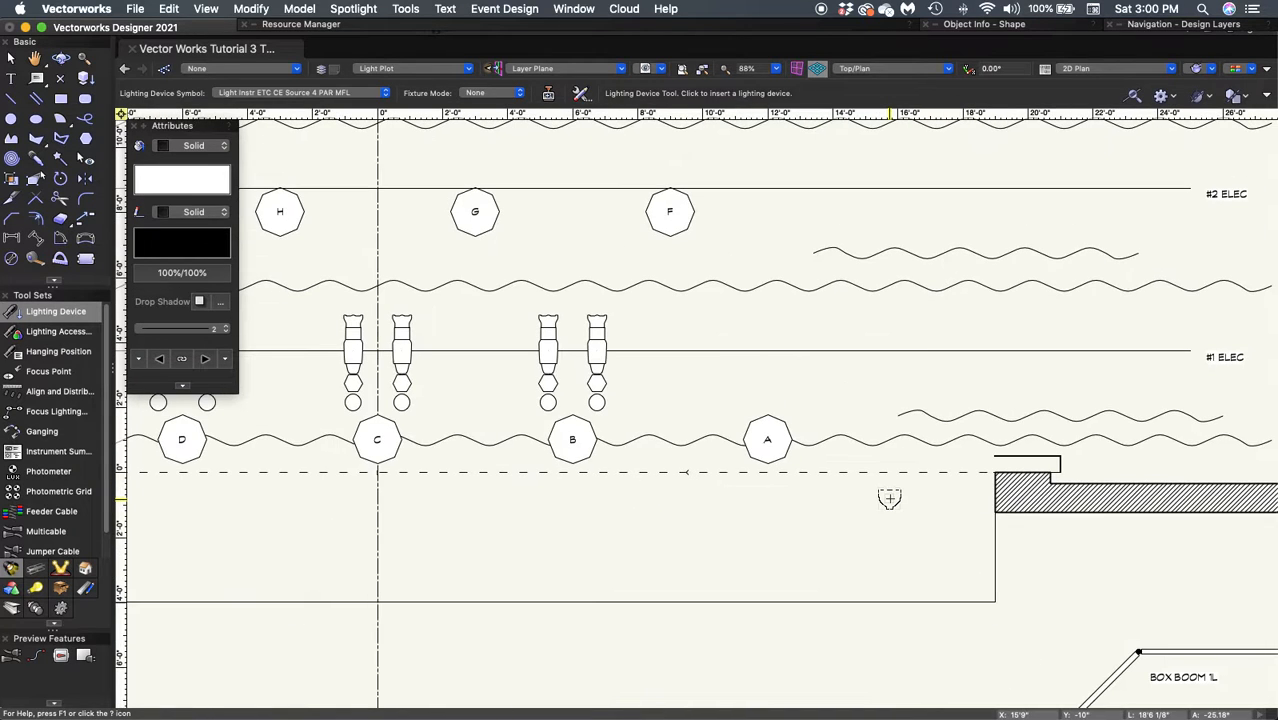
mouse_move(780, 472)
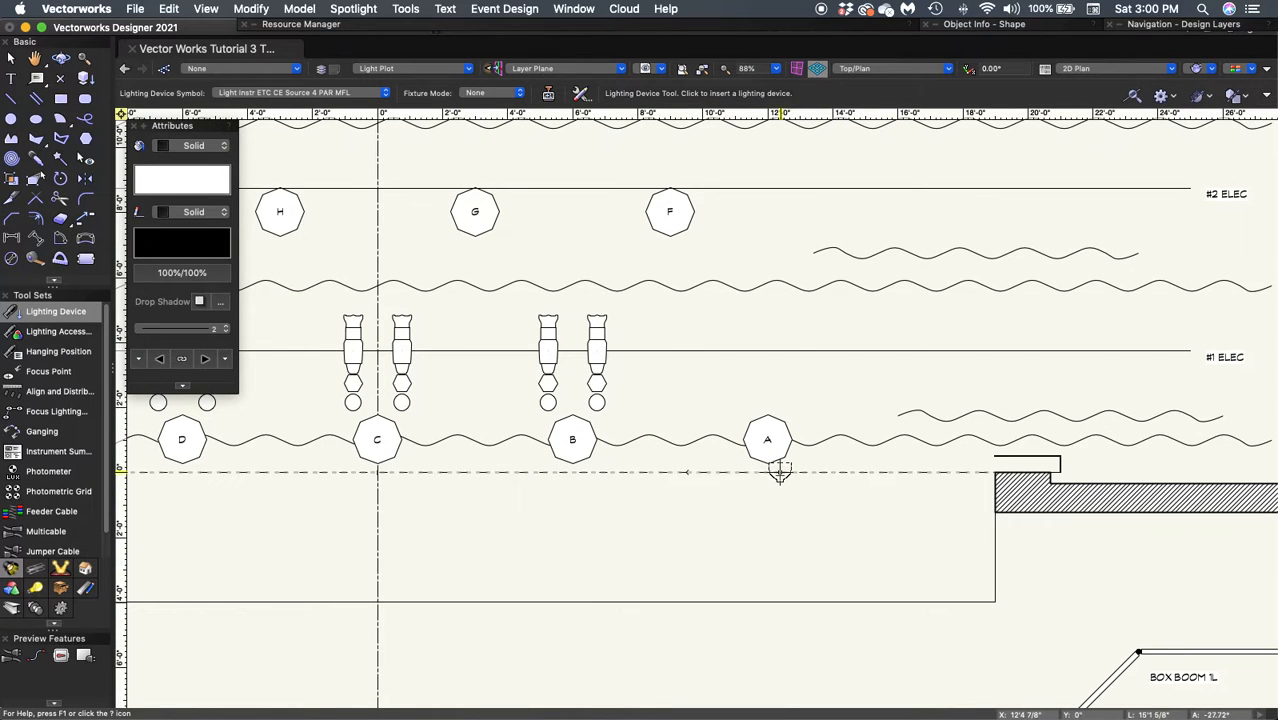
mouse_move(768, 438)
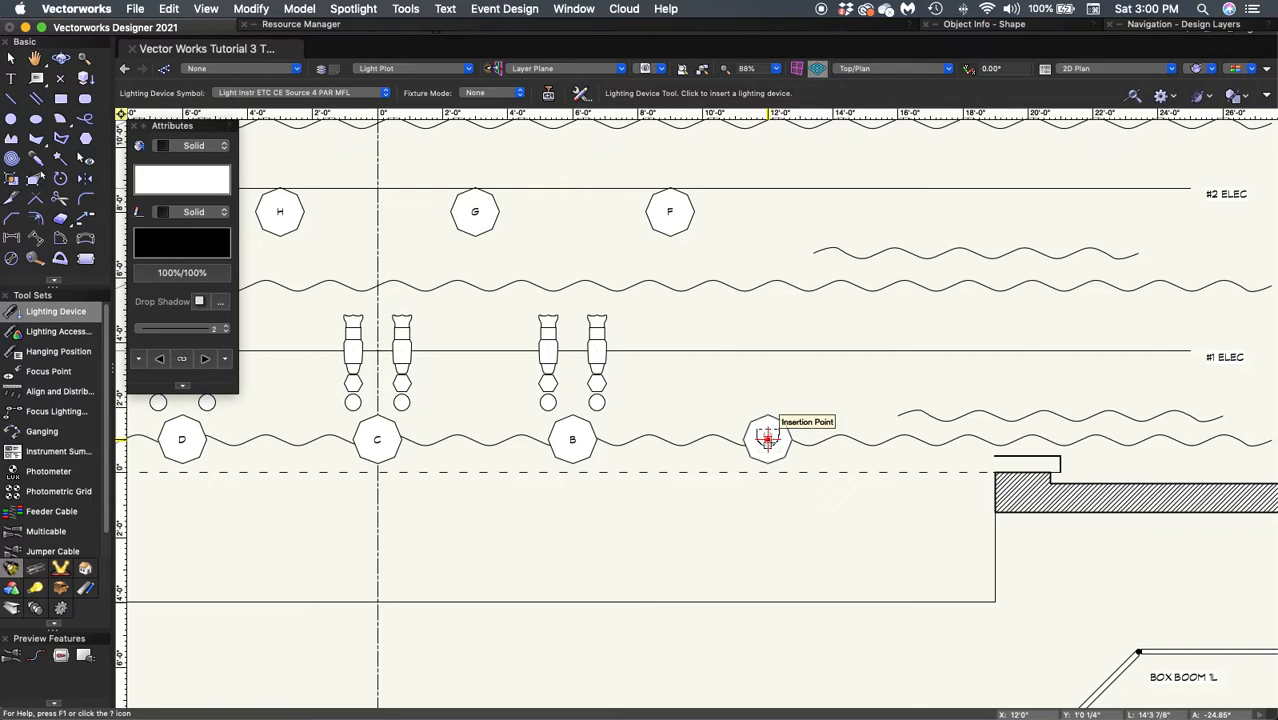
mouse_move(746, 350)
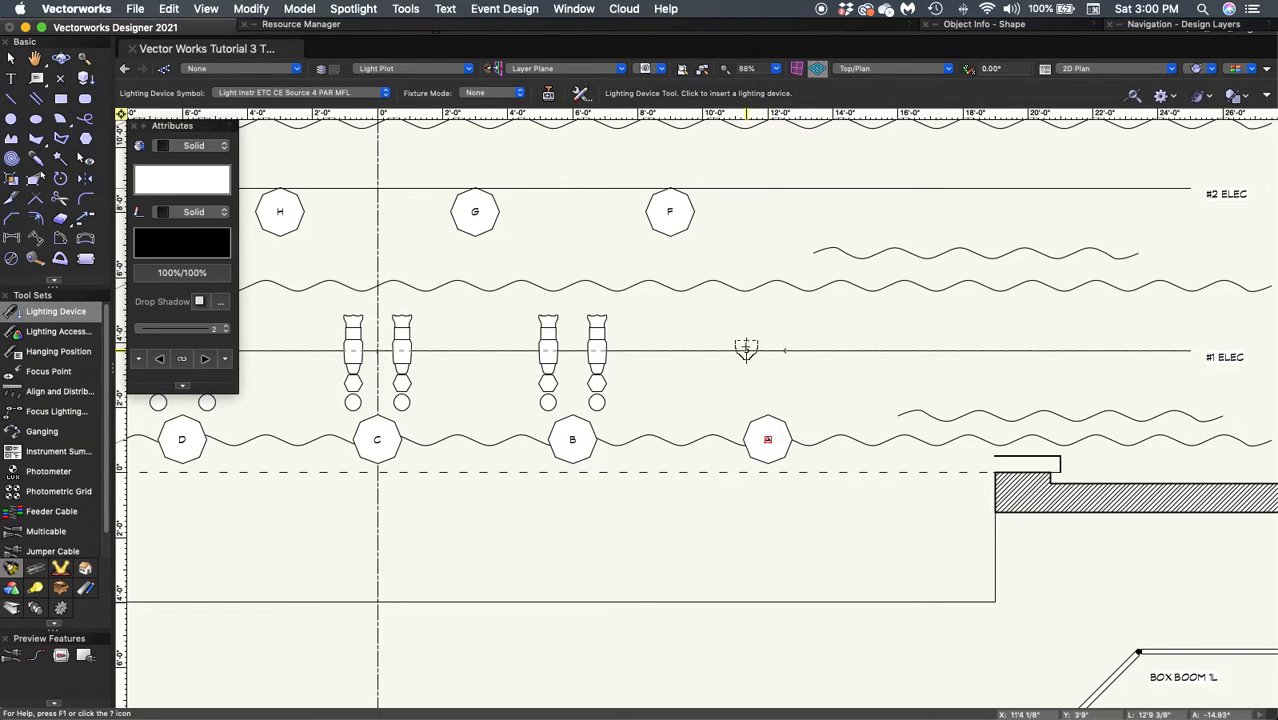
mouse_move(768, 240)
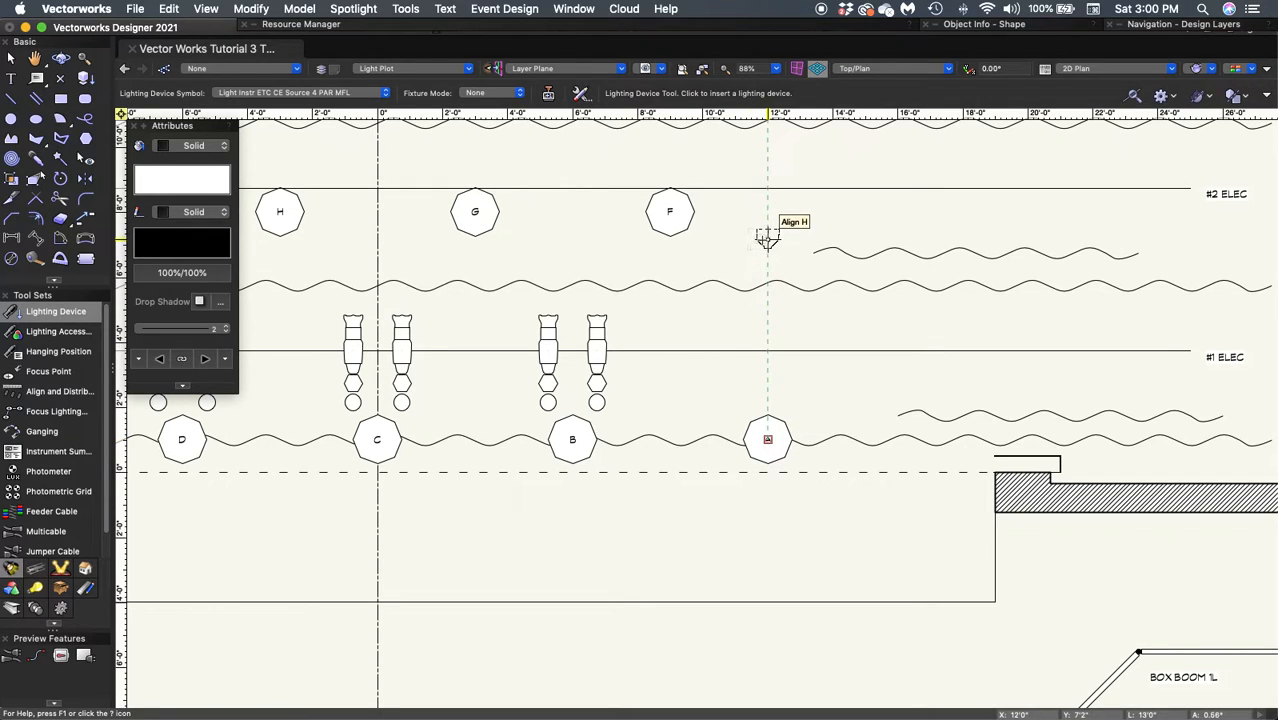
mouse_move(768, 188)
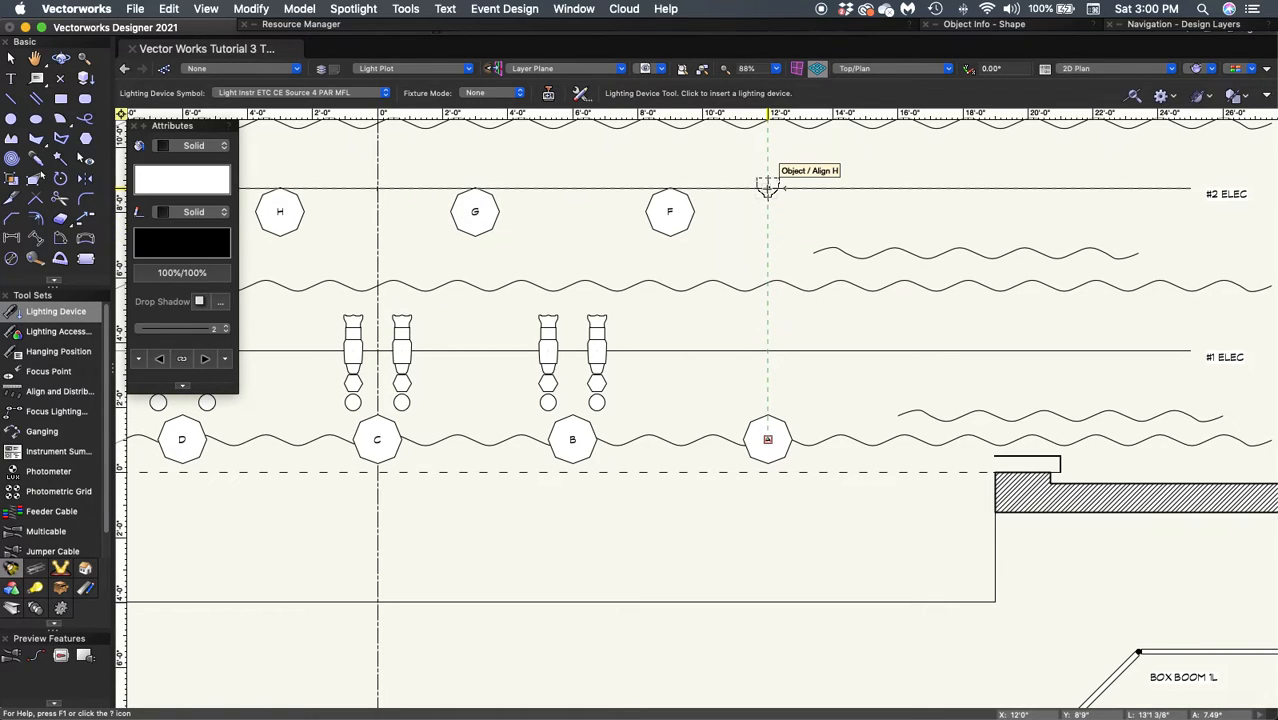
mouse_move(768, 188)
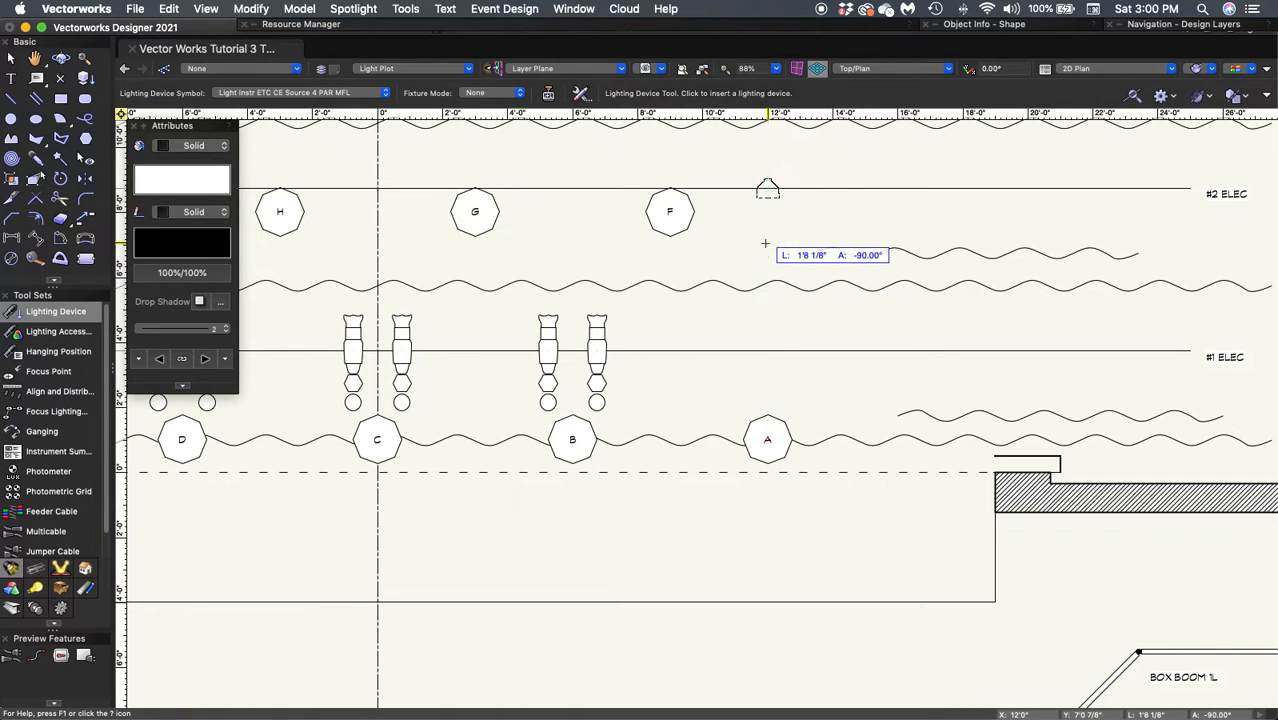
- Hang a Source 4 PAR MFL on #2 ELEC above acting area A and set its rotation
click(768, 176)
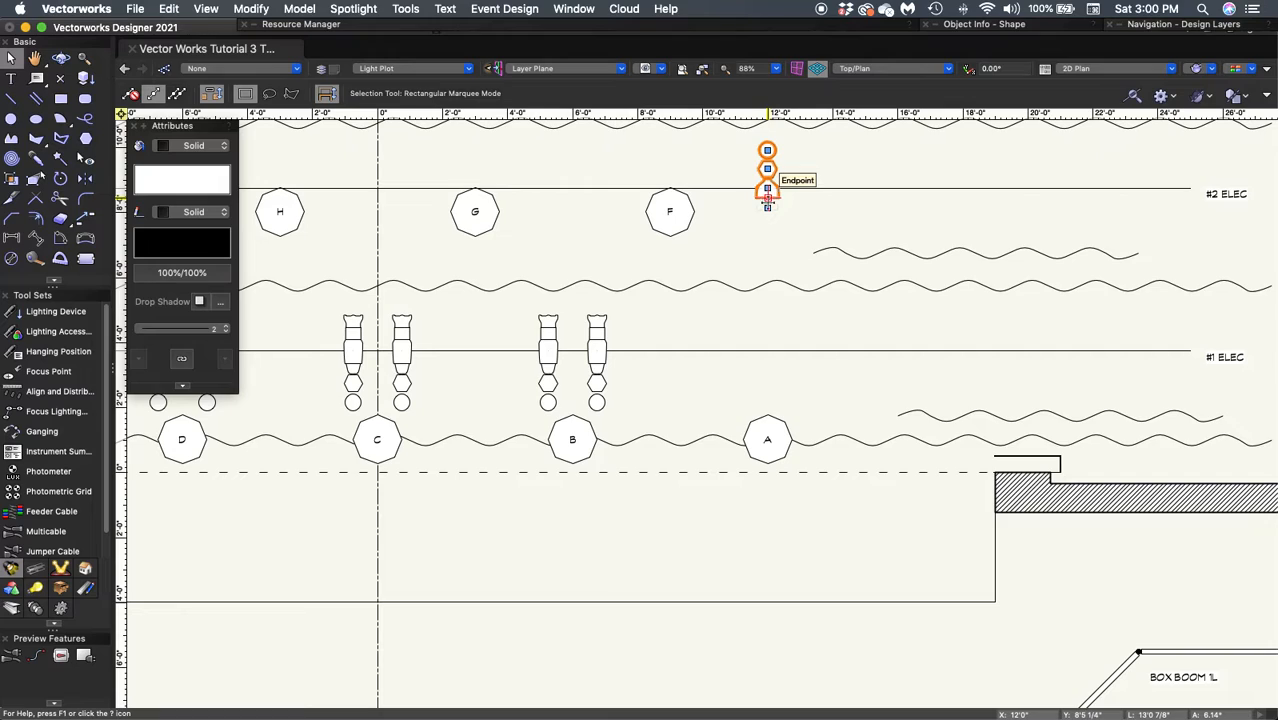
mouse_move(766, 304)
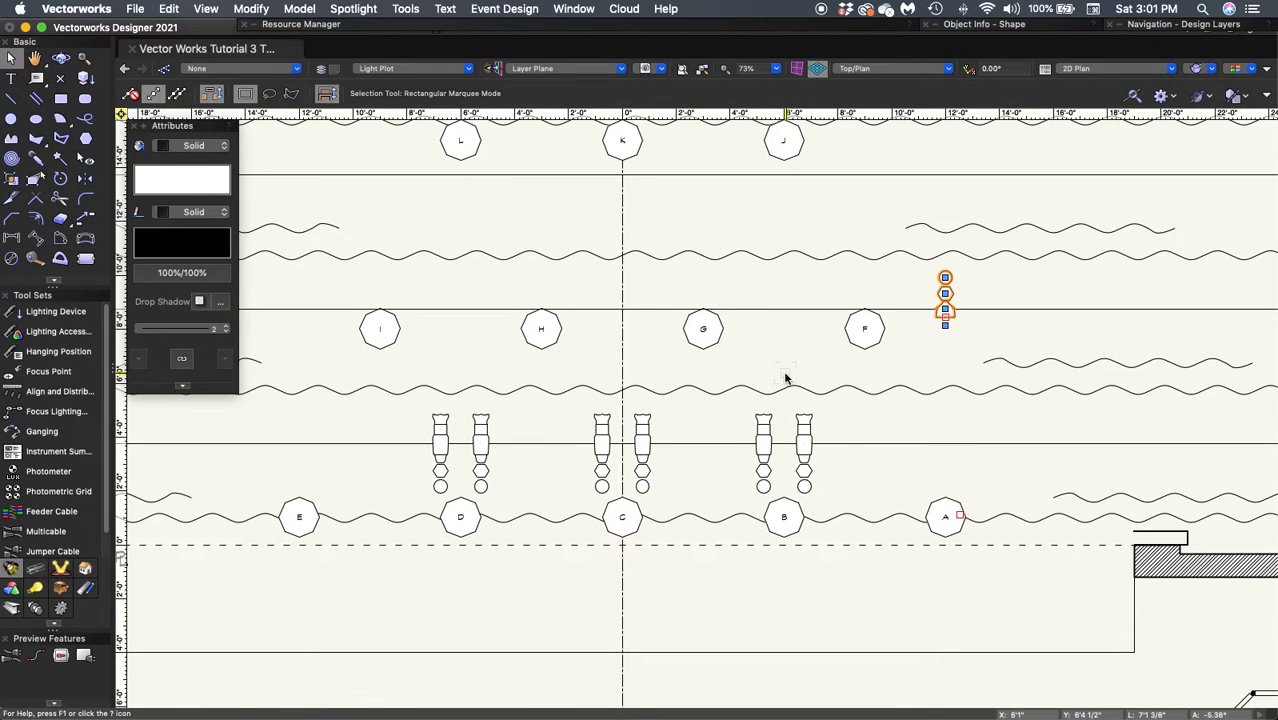
mouse_move(648, 340)
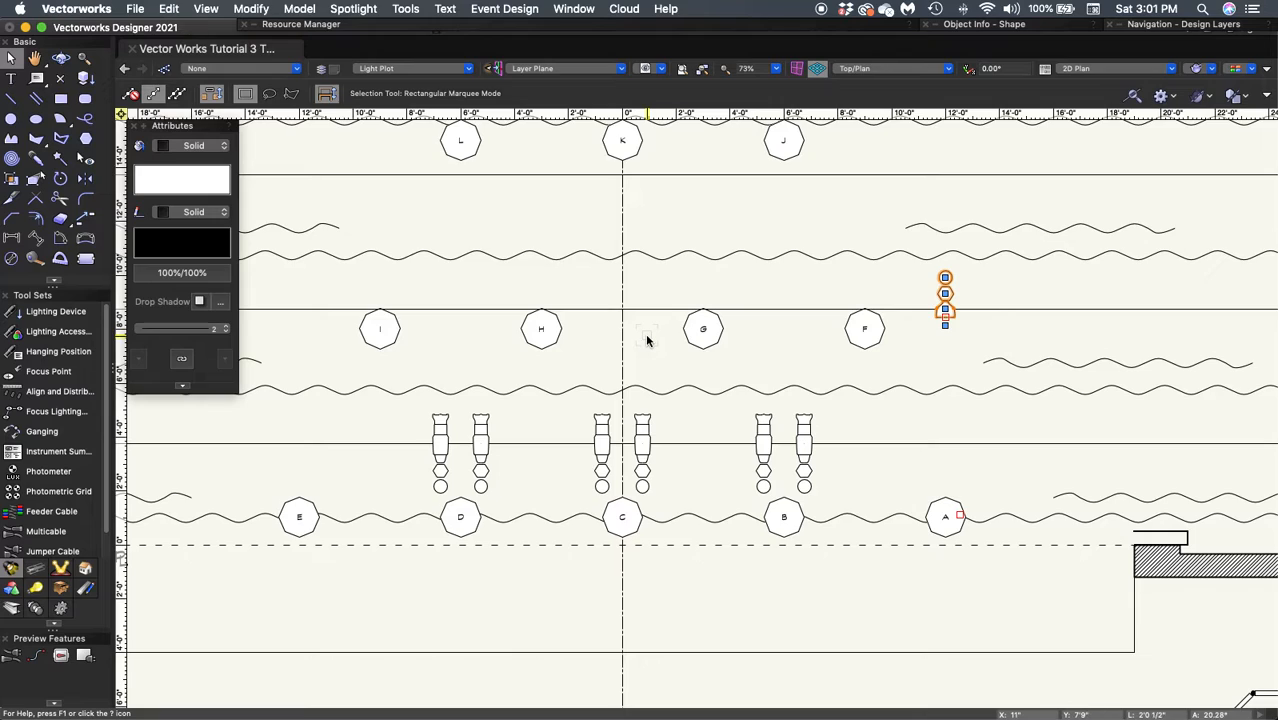
mouse_move(764, 532)
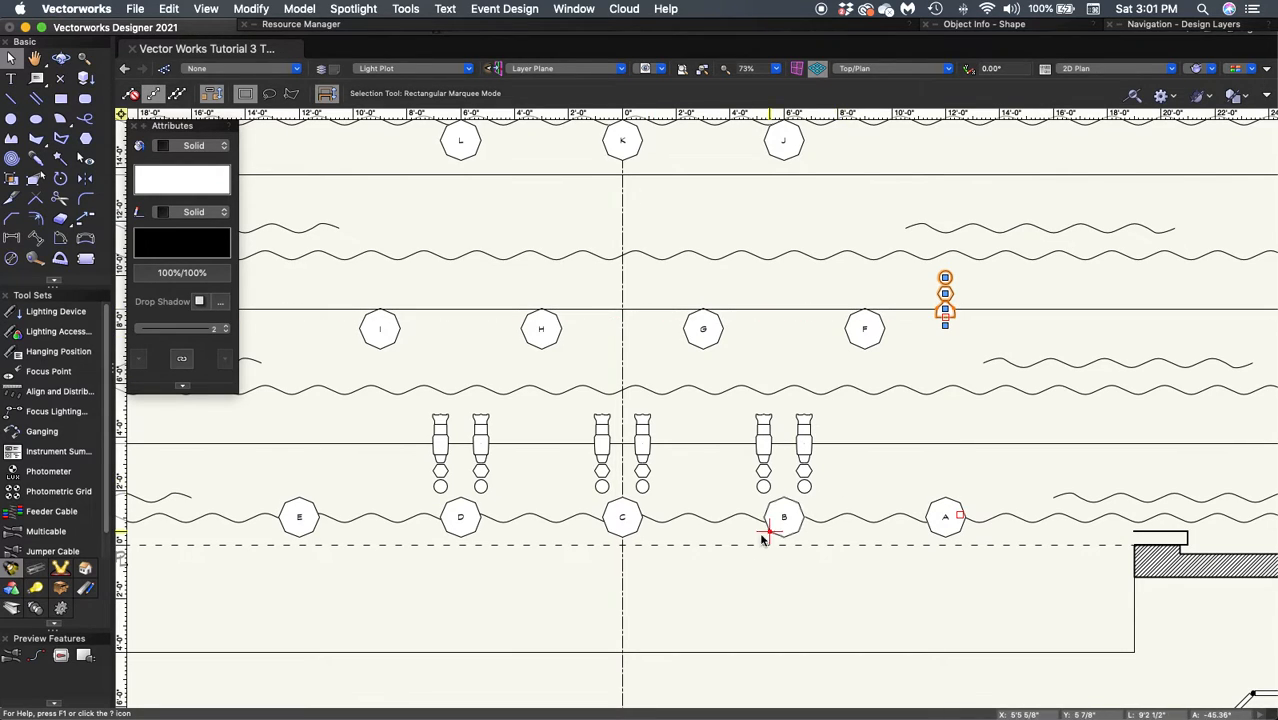
mouse_move(920, 376)
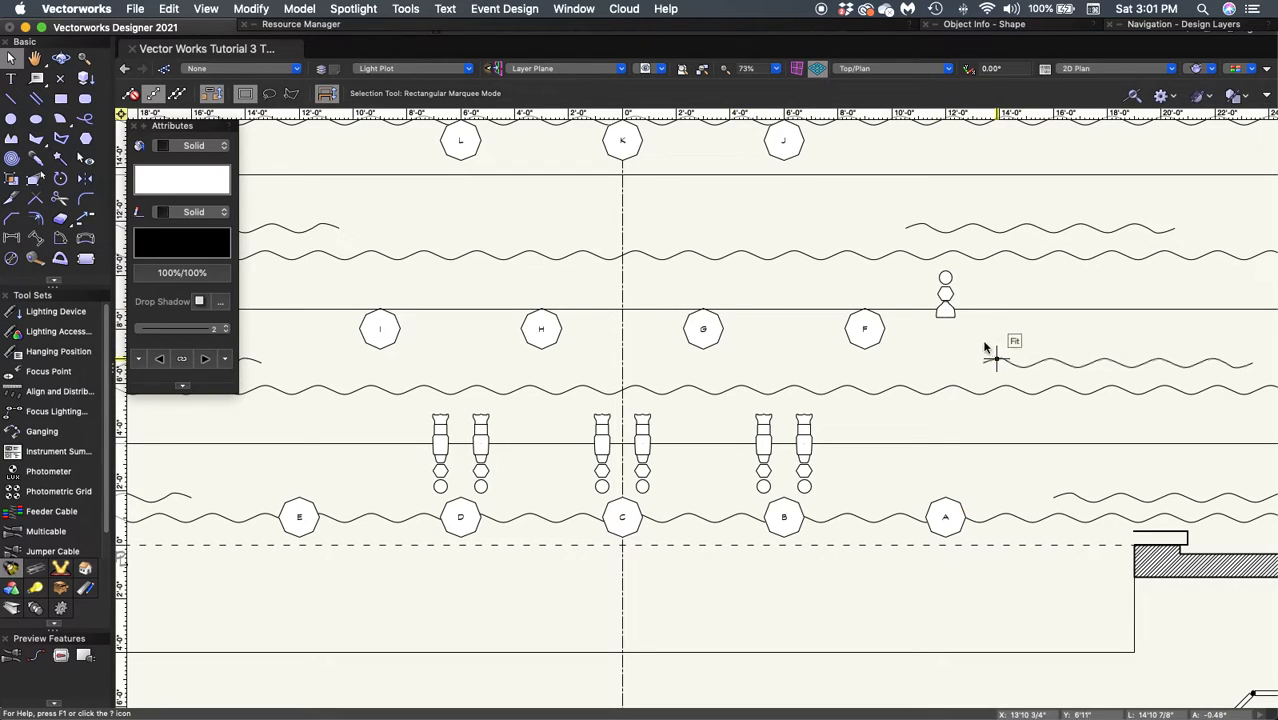
- Option-drag copies of the fixture along #2 ELEC above each acting area, then marquee-select the row
click(944, 296)
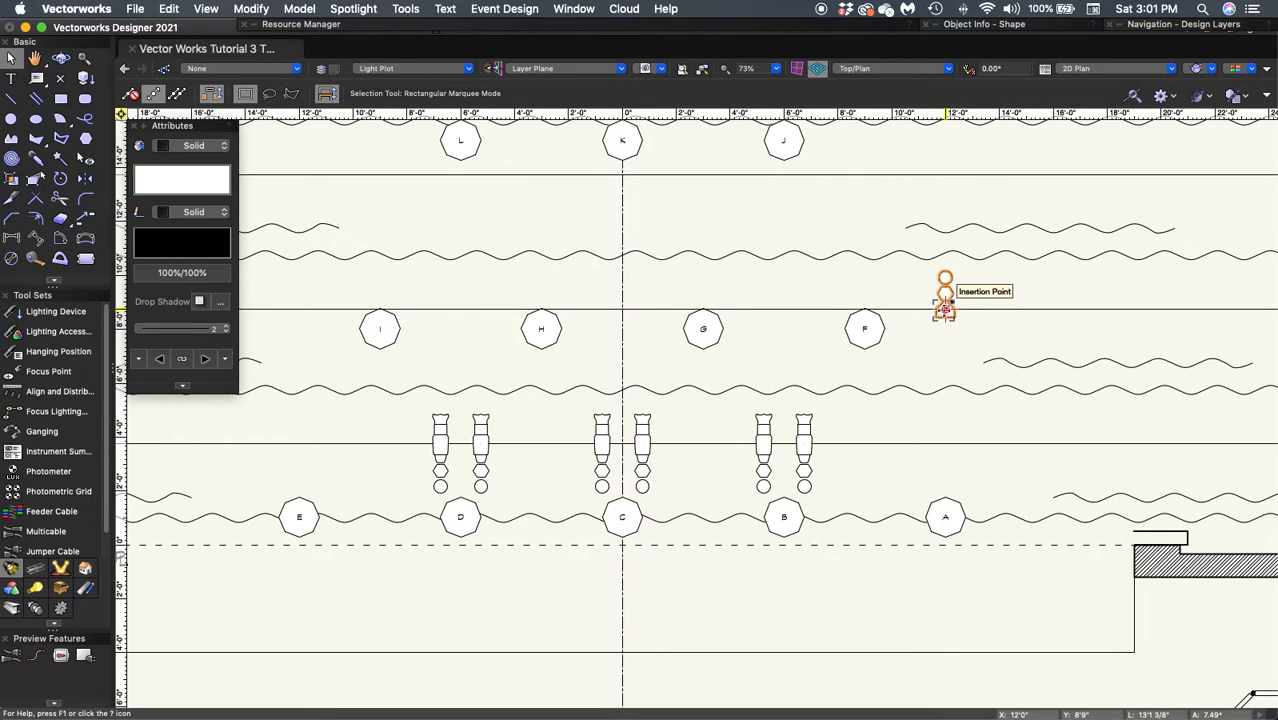
drag(944, 304, 784, 516)
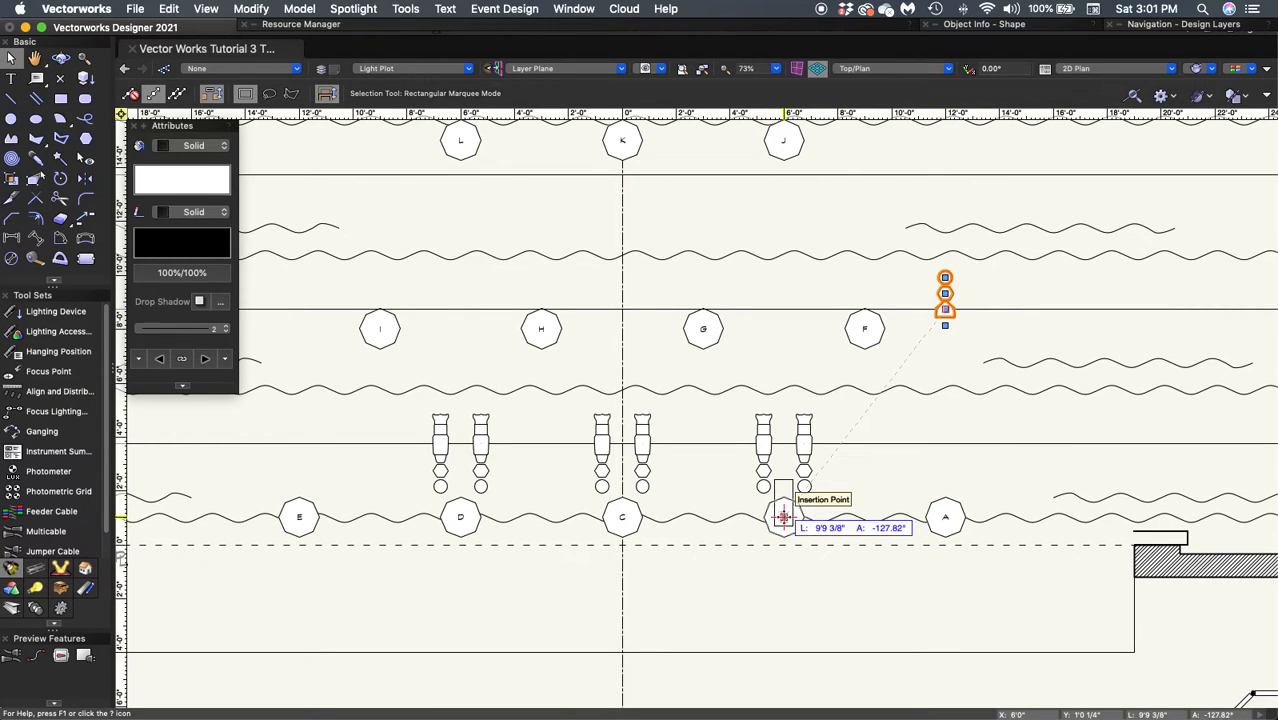
drag(784, 516, 784, 300)
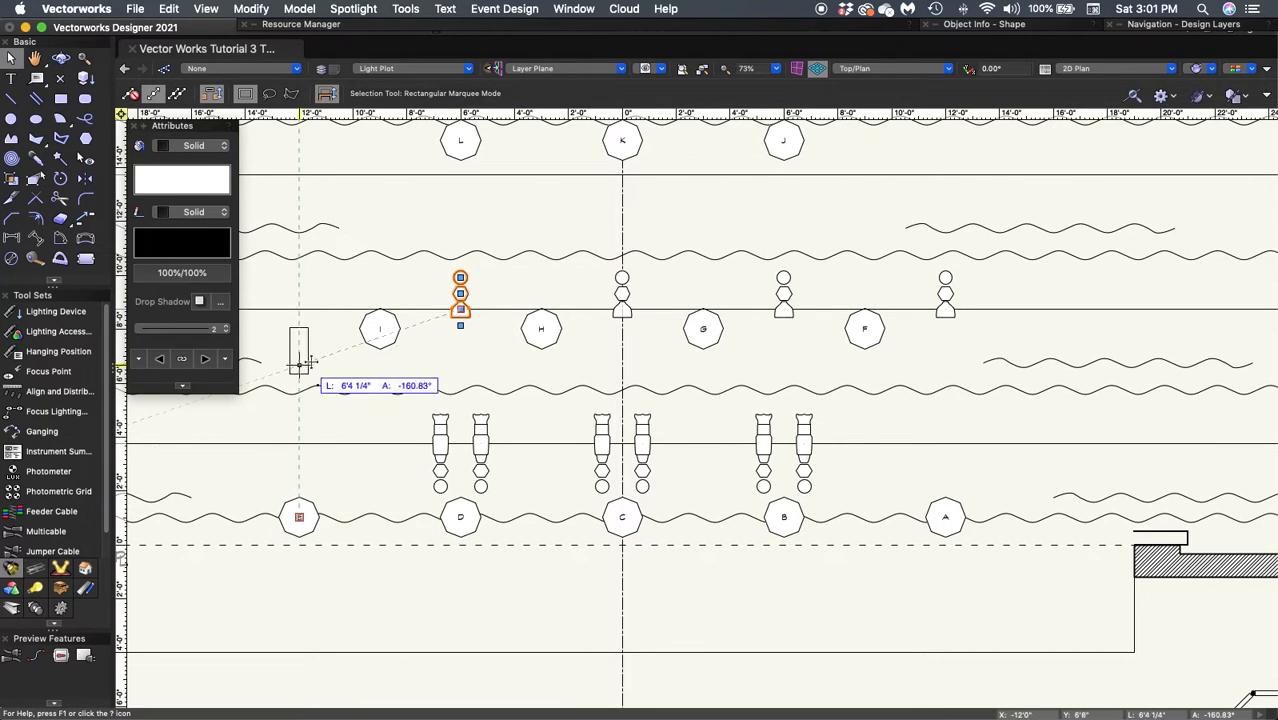
drag(460, 296, 298, 296)
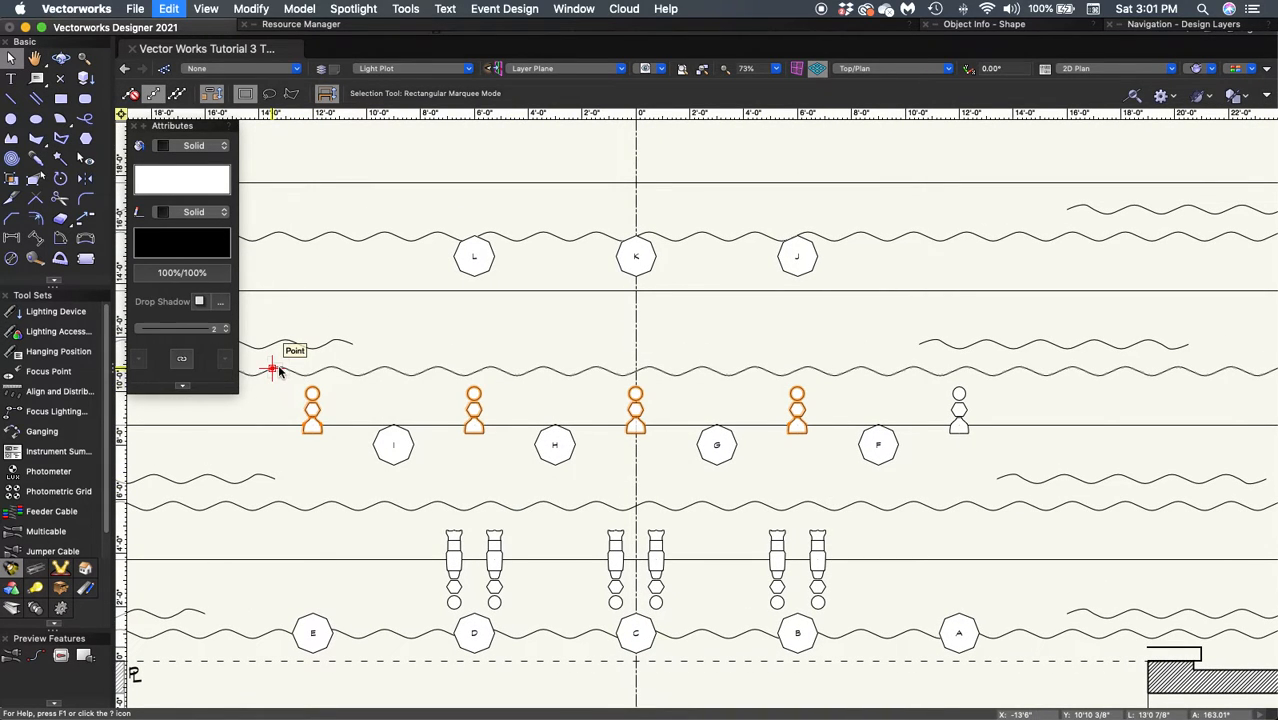
drag(272, 368, 640, 428)
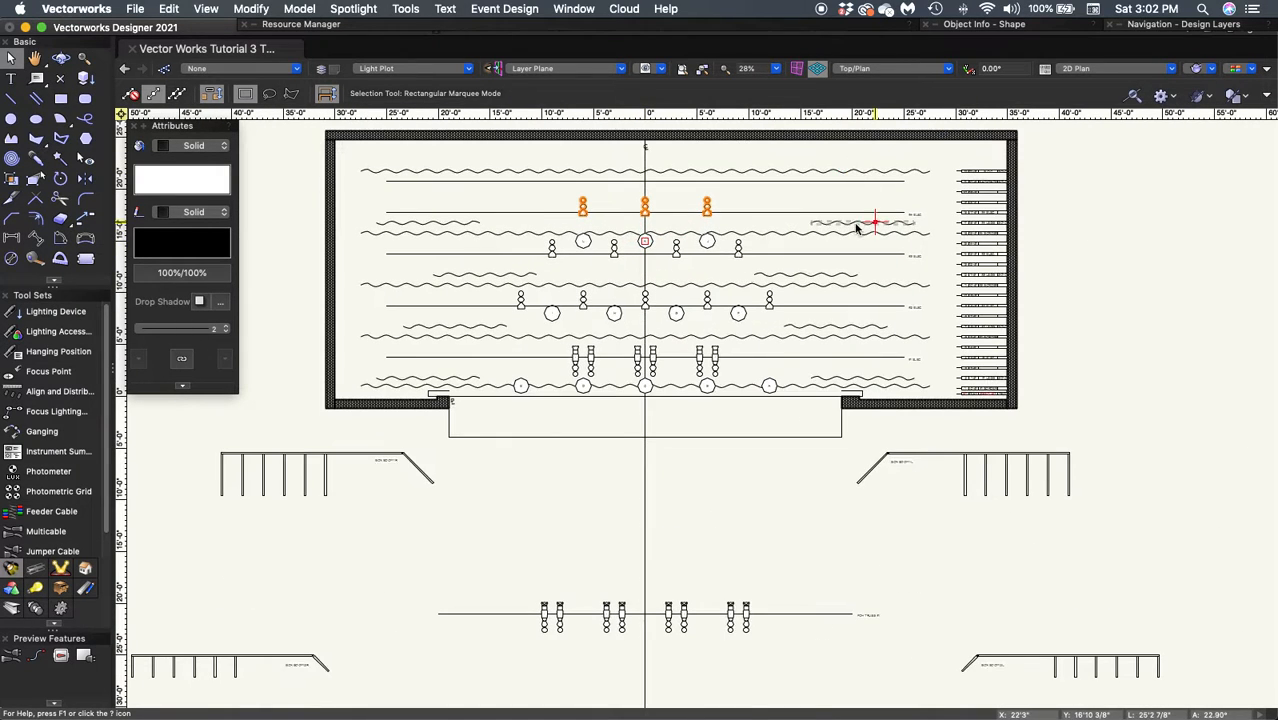
mouse_move(778, 252)
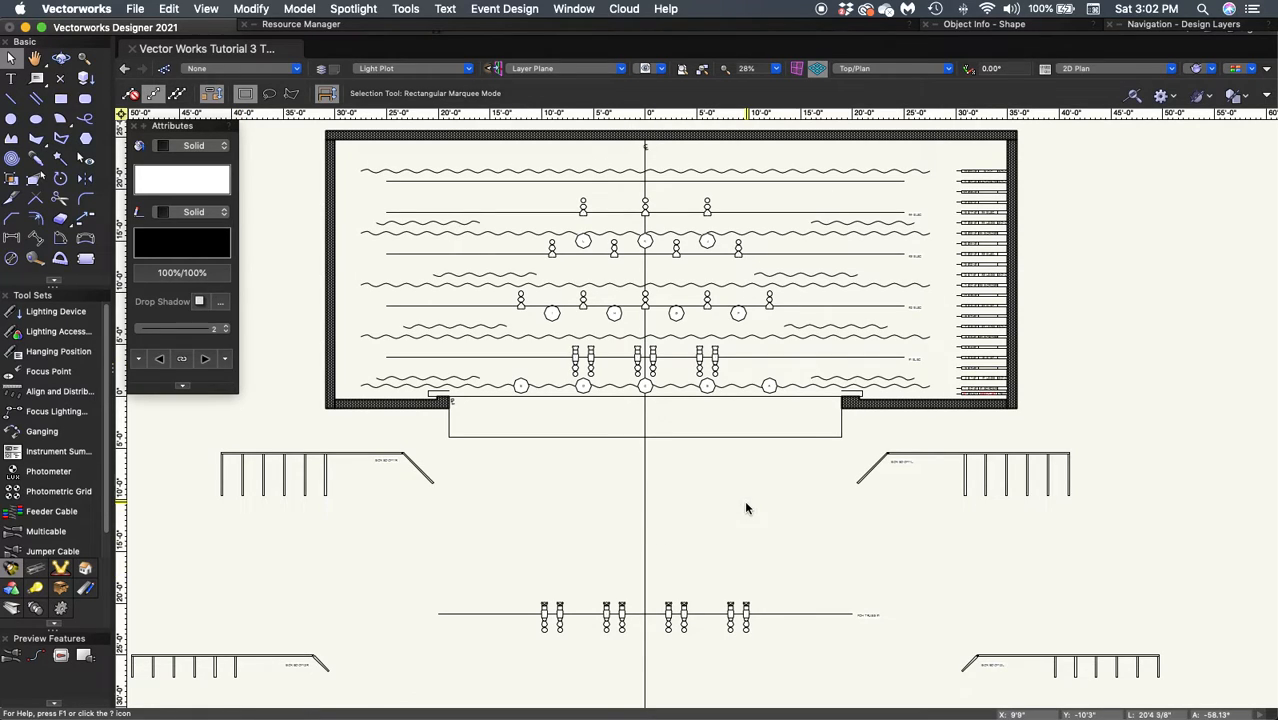
mouse_move(744, 482)
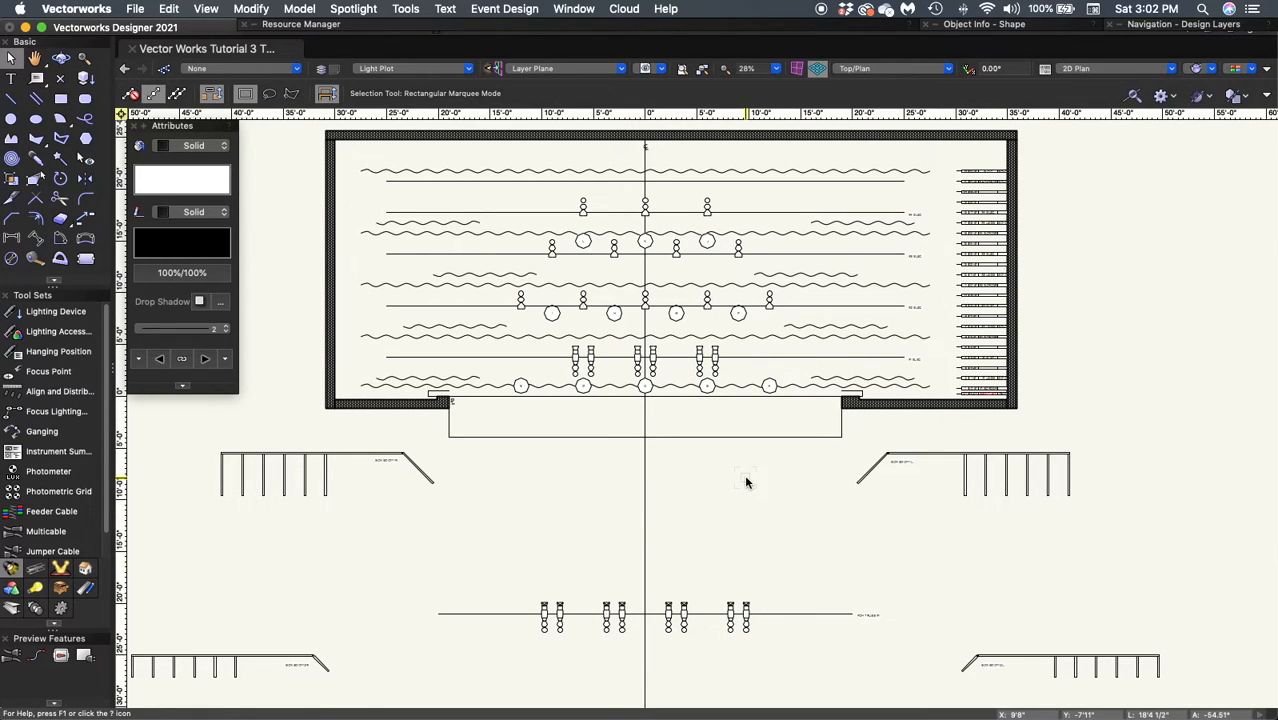